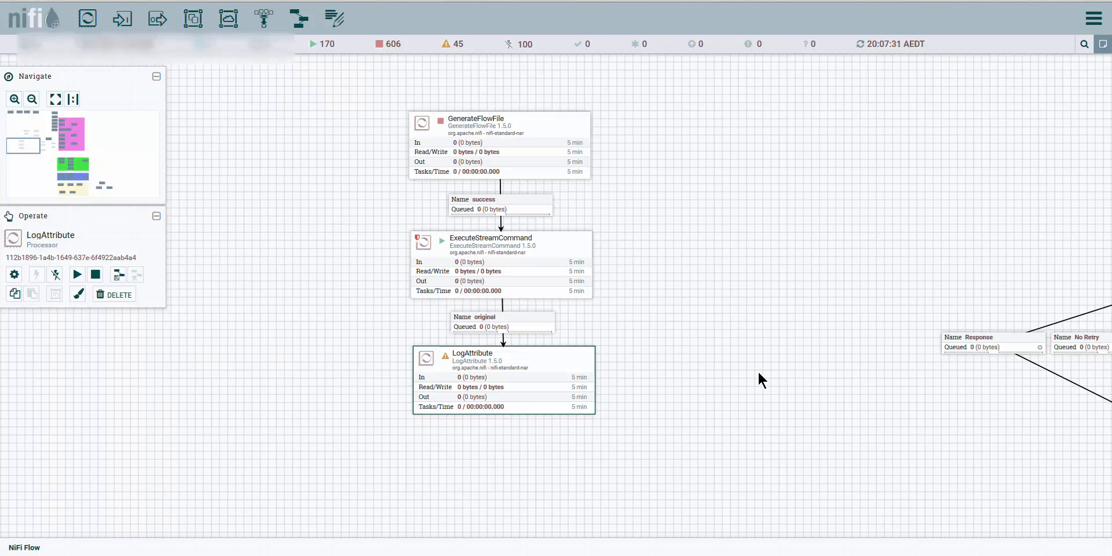
{"action": "mouse_move", "coordinate": [674, 214]}
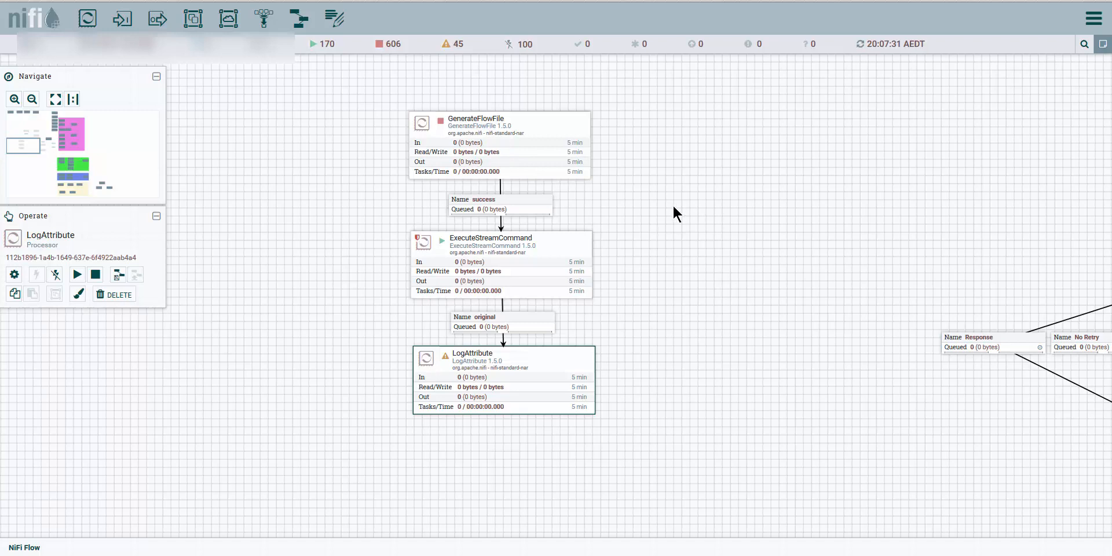
{"action": "mouse_move", "coordinate": [522, 147]}
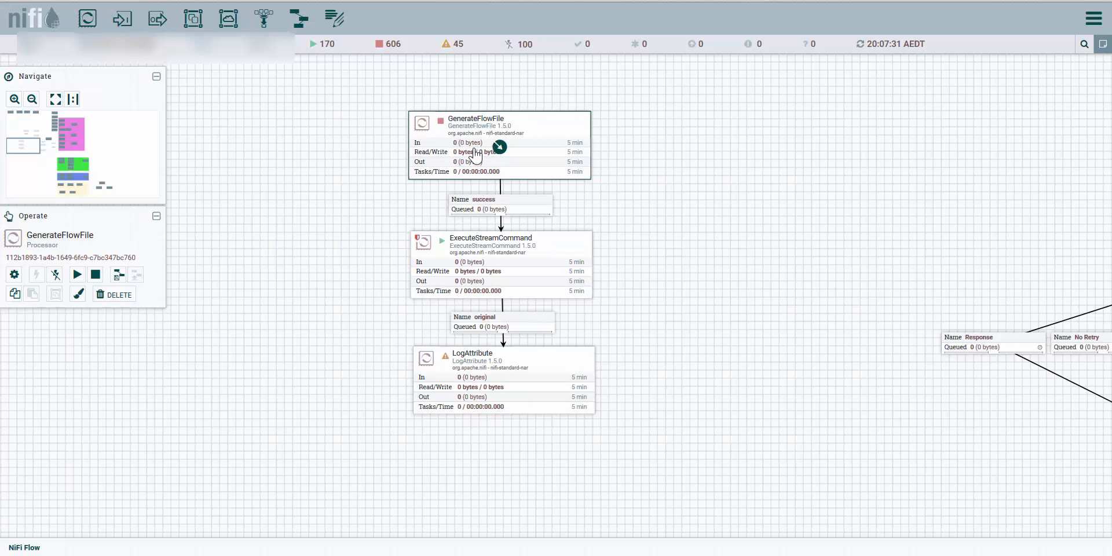
- Inspect ExecuteStreamCommand's Command Path value in its configuration, then close it
{"action": "right_click", "coordinate": [491, 241]}
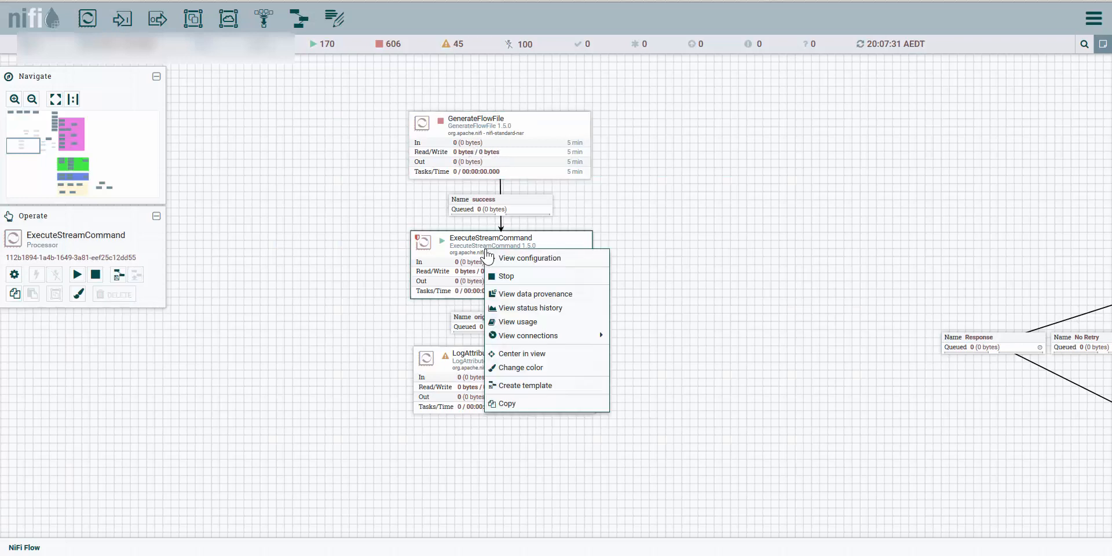
{"action": "left_click", "coordinate": [529, 257]}
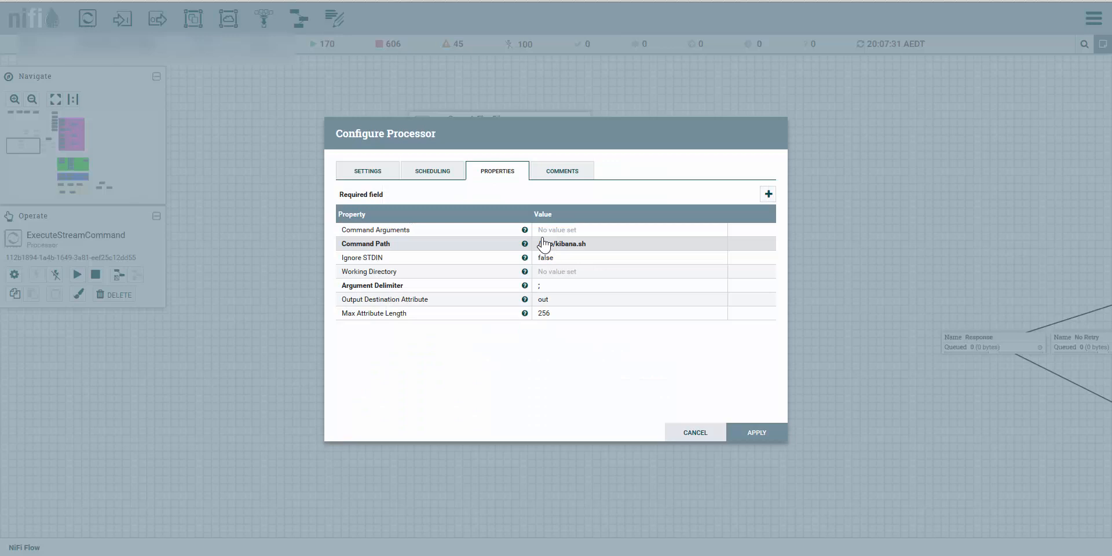
{"action": "left_click", "coordinate": [560, 244]}
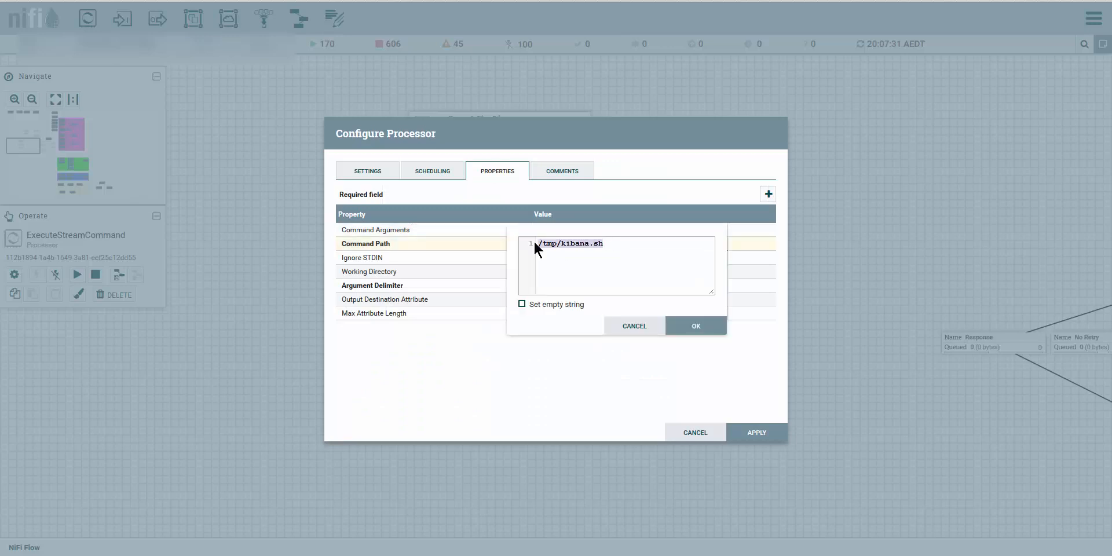
{"action": "left_click", "coordinate": [695, 326]}
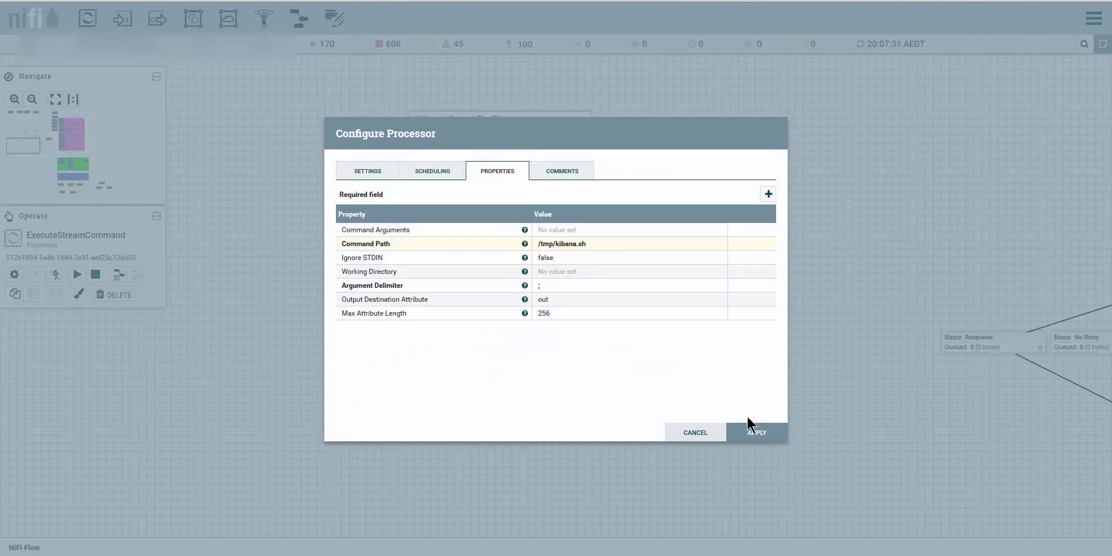
{"action": "left_click", "coordinate": [757, 432]}
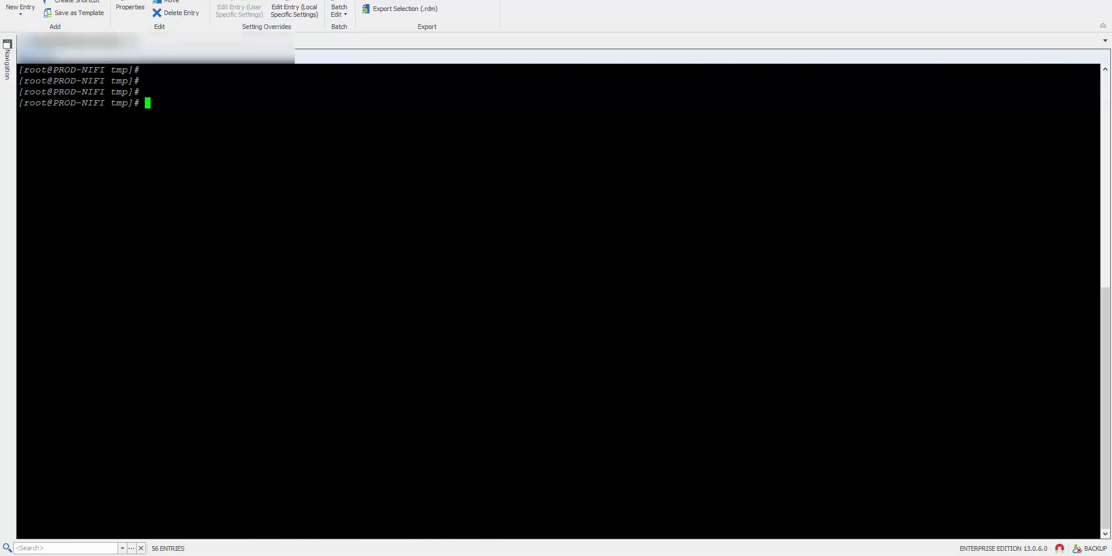
- Run ./kibana.sh in the terminal, which prints 0, then show its contents with cat kibana.sh
{"action": "type", "text": "./"}
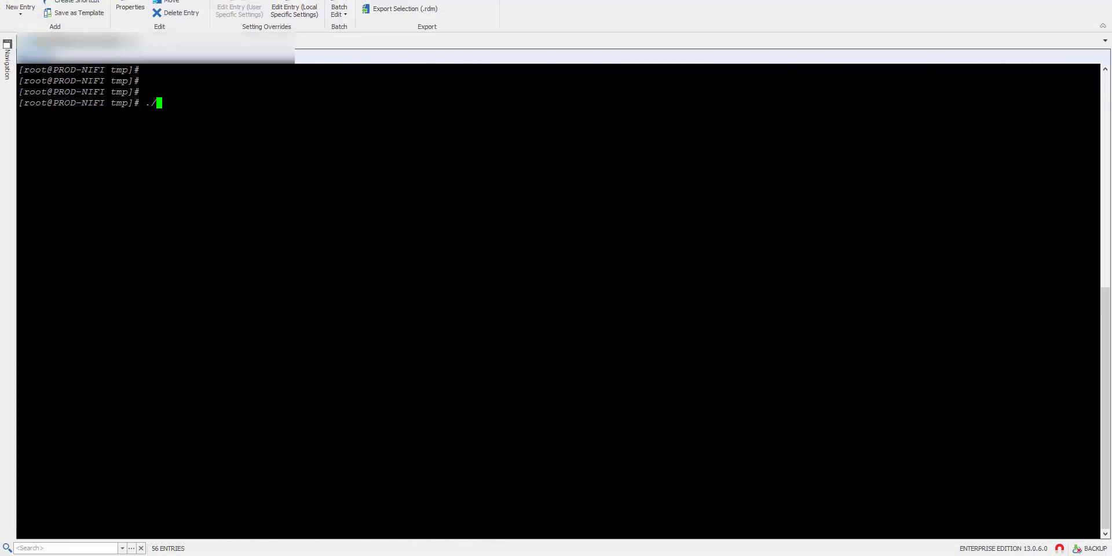
{"action": "type", "text": "kibana.sh"}
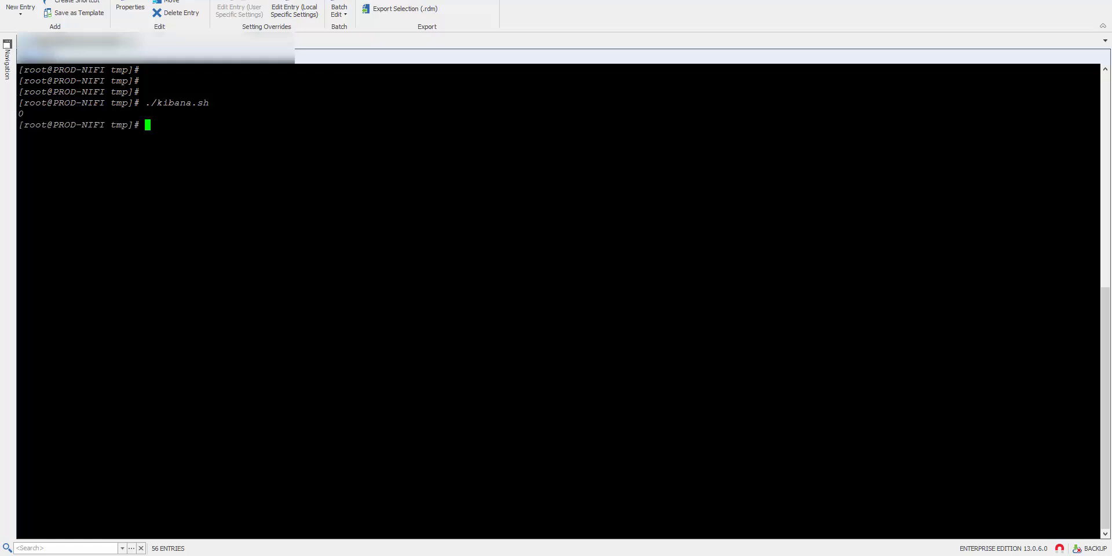
{"action": "type", "text": "cat"}
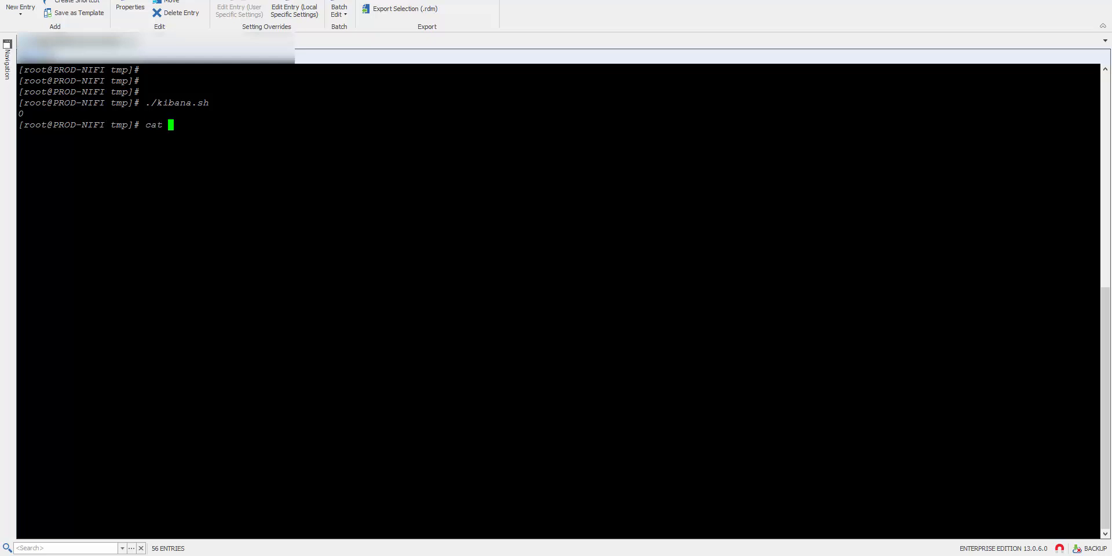
{"action": "type", "text": "ki"}
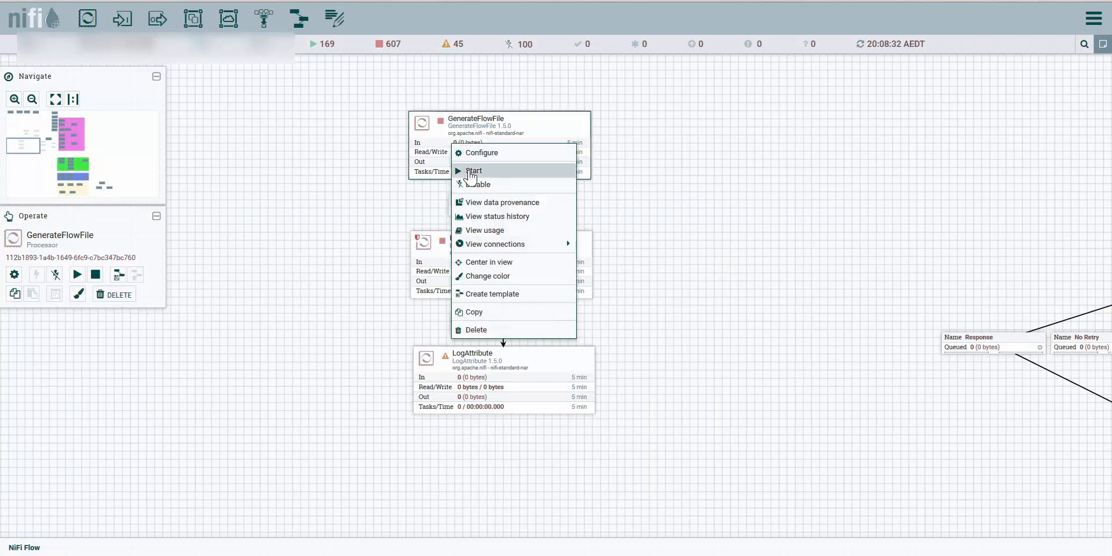
- Start GenerateFlowFile to emit one FlowFile, then review ExecuteStreamCommand's Command Path in its properties
{"action": "left_click", "coordinate": [473, 171]}
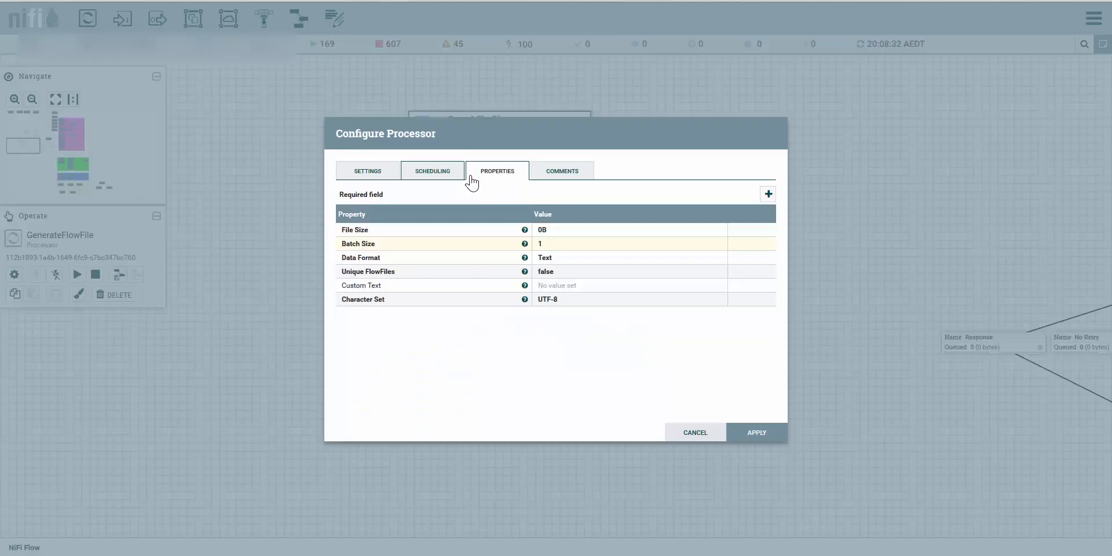
{"action": "left_click", "coordinate": [693, 432]}
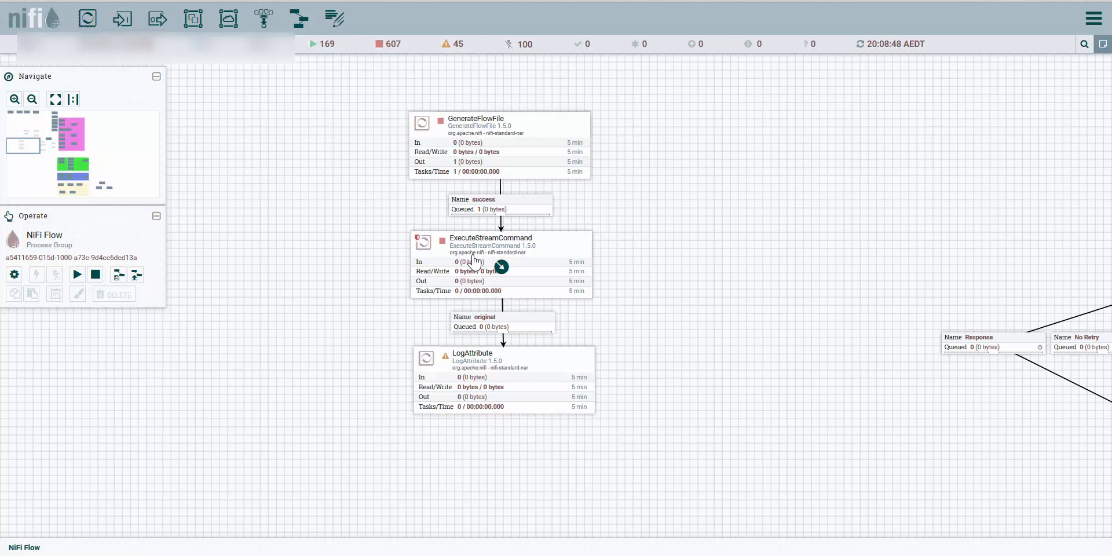
{"action": "right_click", "coordinate": [491, 263]}
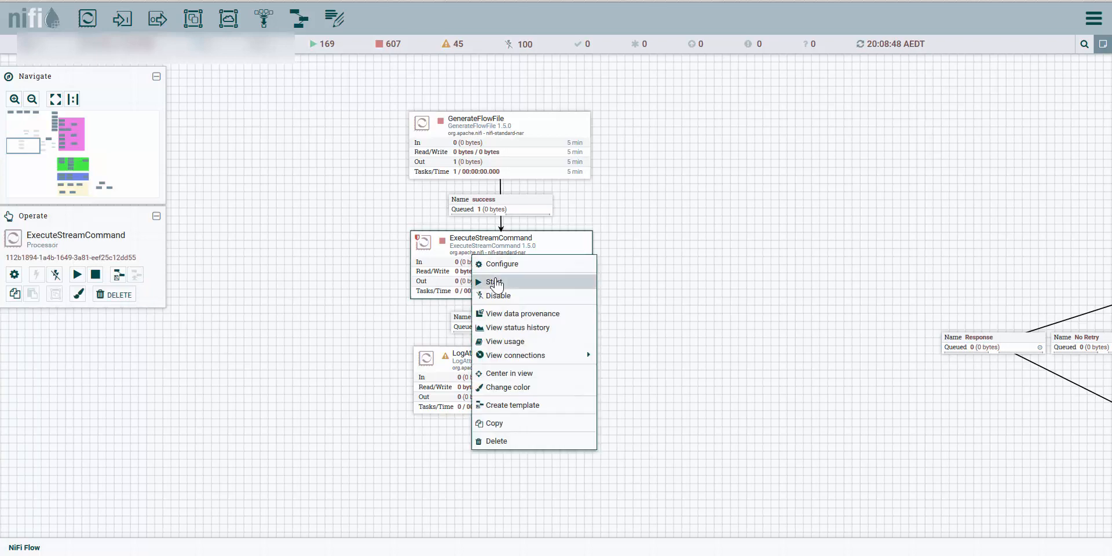
{"action": "left_click", "coordinate": [502, 264]}
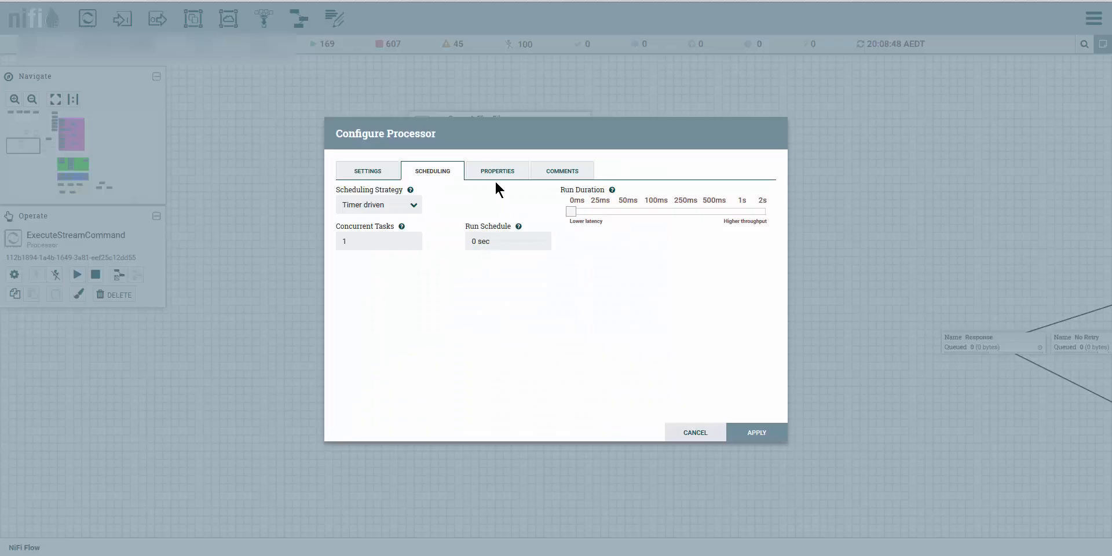
{"action": "left_click", "coordinate": [496, 171]}
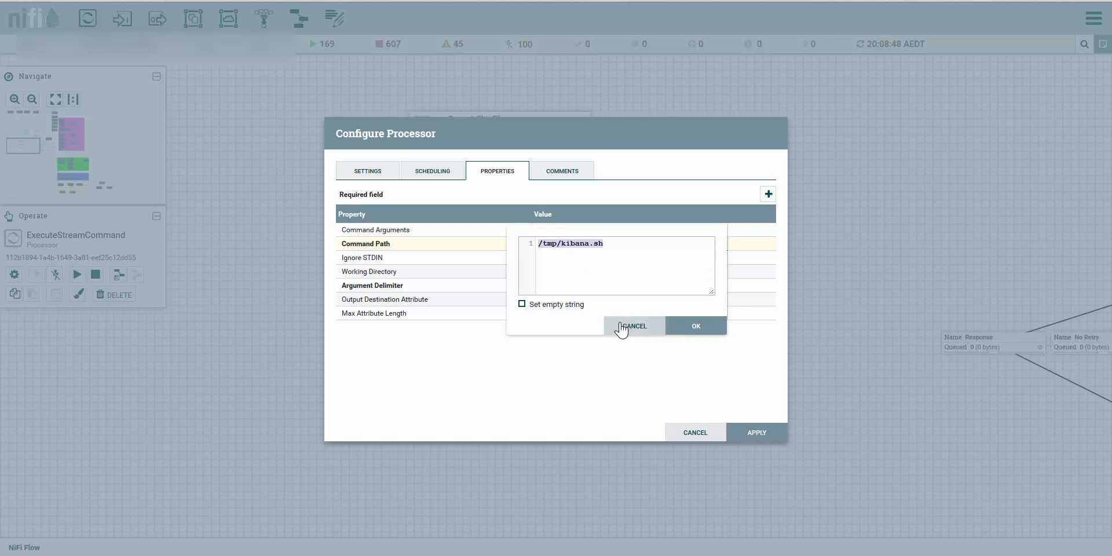
{"action": "left_click", "coordinate": [694, 325]}
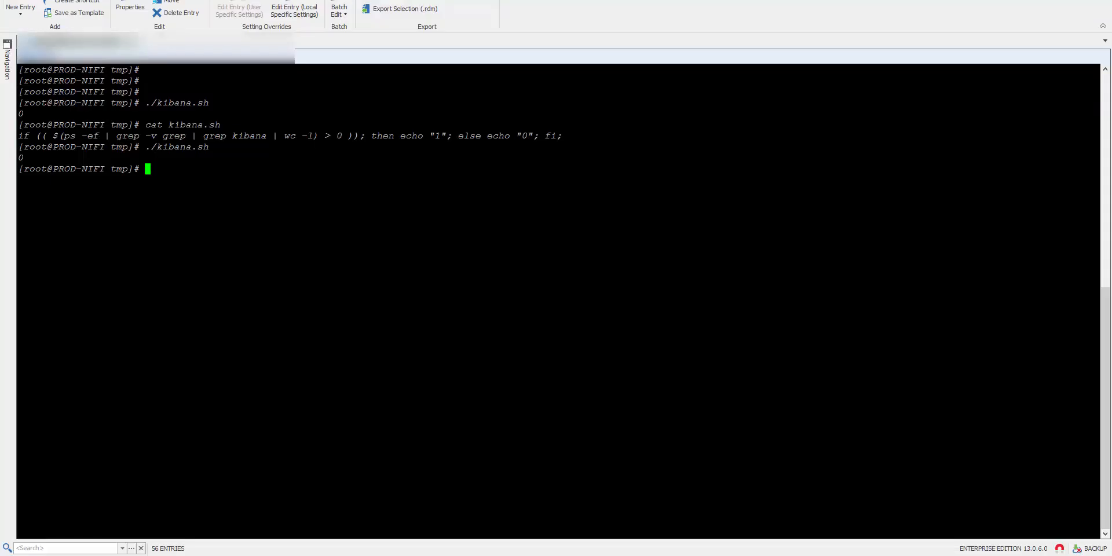
- Run pwd in the terminal to show the current working directory
{"action": "type", "text": "pwd"}
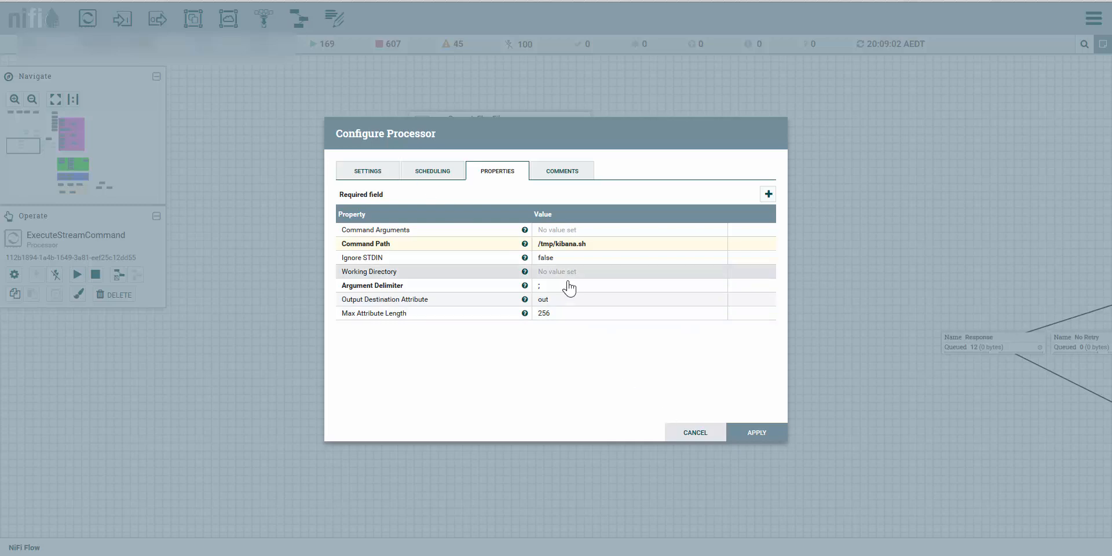
- List the original connection's queue and view the FlowFile's attributes, selecting out which reads 1
{"action": "left_click", "coordinate": [694, 432]}
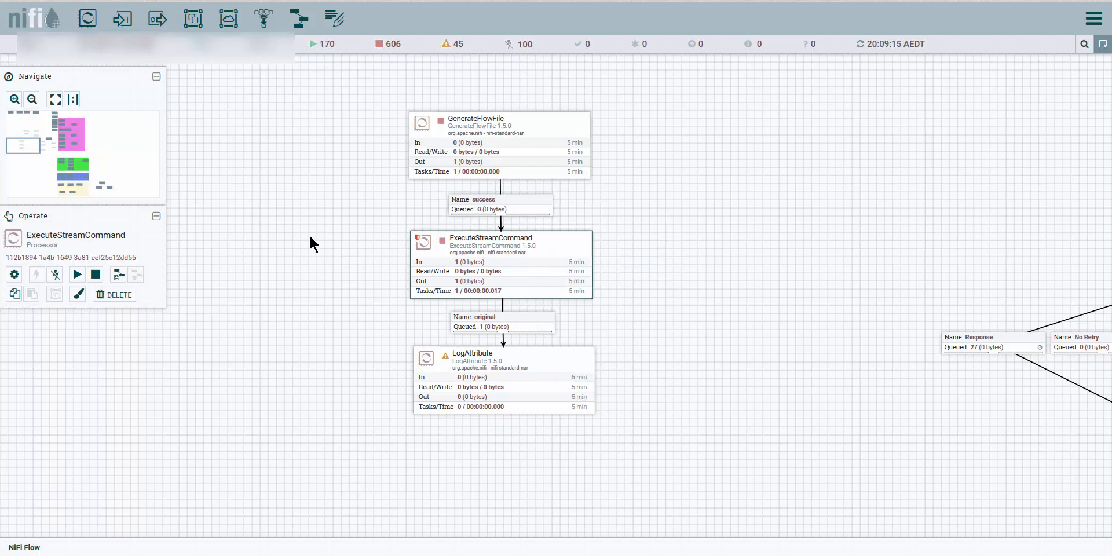
{"action": "right_click", "coordinate": [501, 323]}
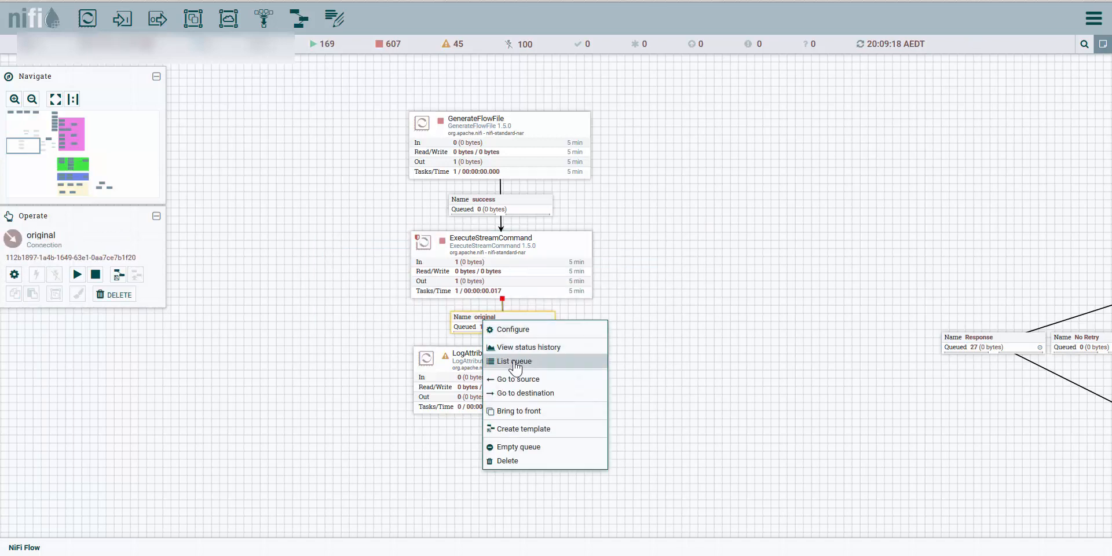
{"action": "left_click", "coordinate": [513, 361]}
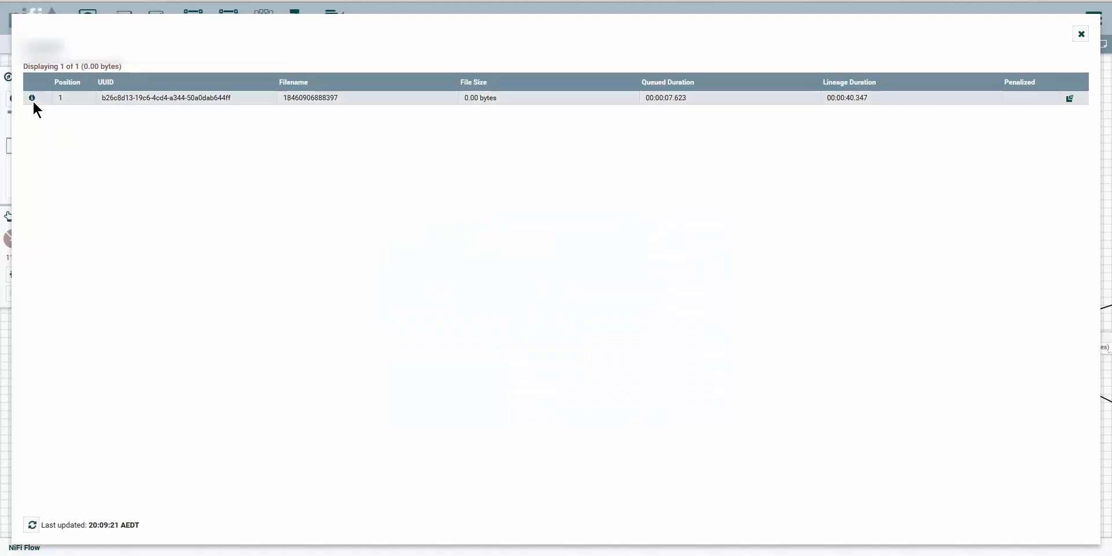
{"action": "left_click", "coordinate": [31, 97]}
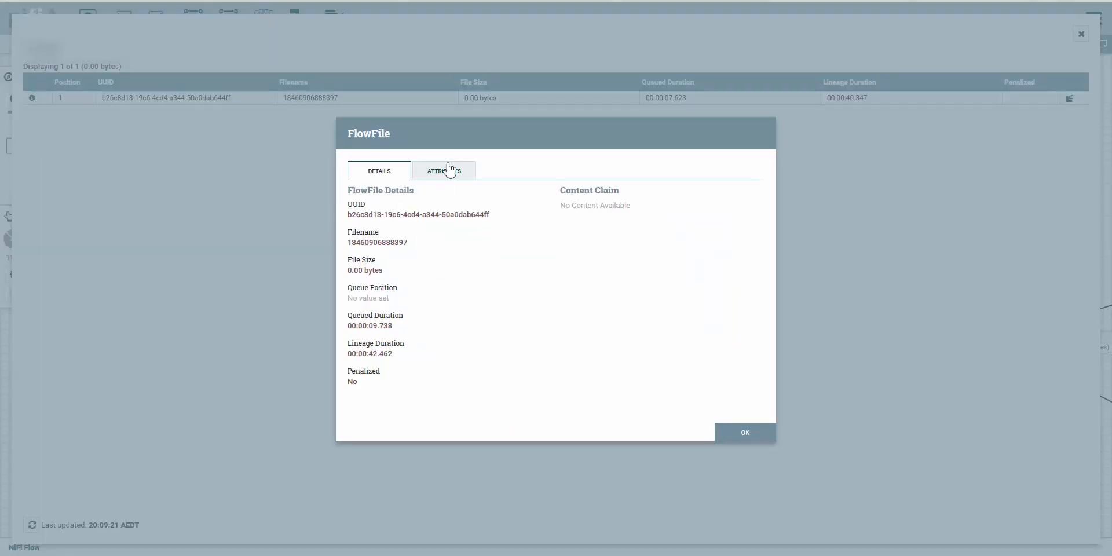
{"action": "left_click", "coordinate": [443, 170]}
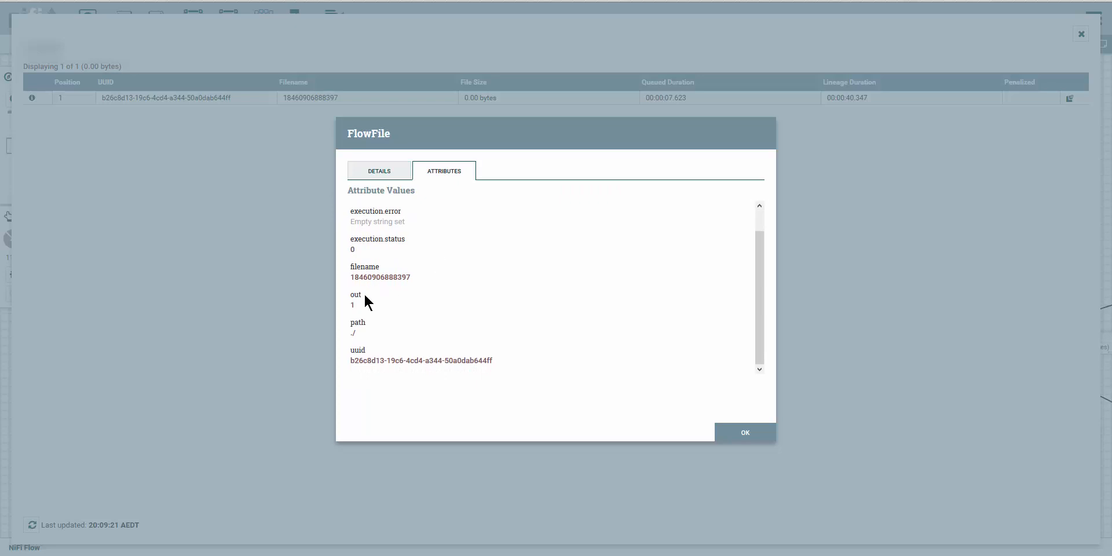
{"action": "double_click", "coordinate": [353, 305]}
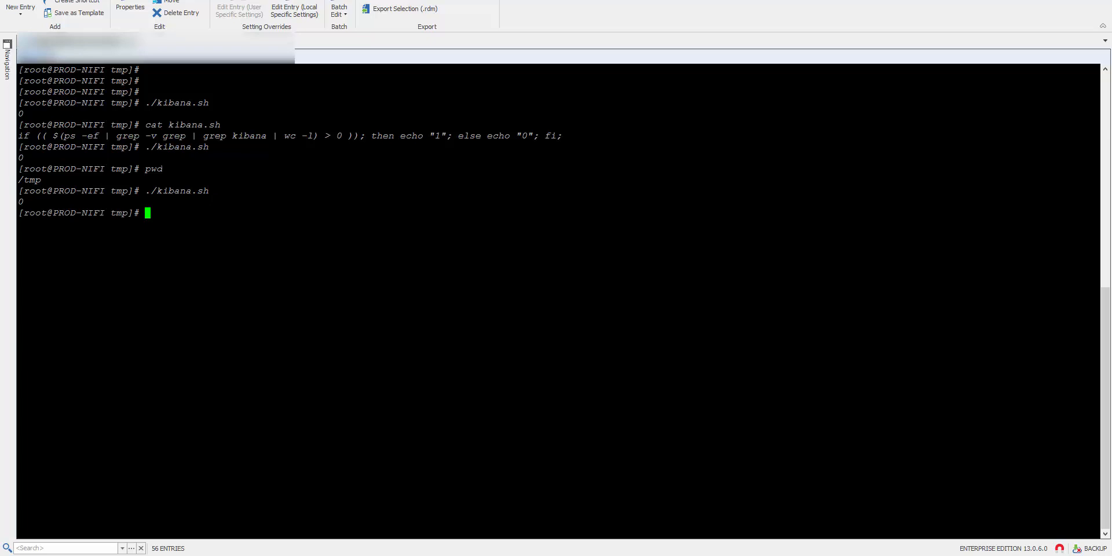
- Edit kibana.sh in vim to echo ok / not ok, then rerun ./kibana.sh
{"action": "type", "text": "vim ki"}
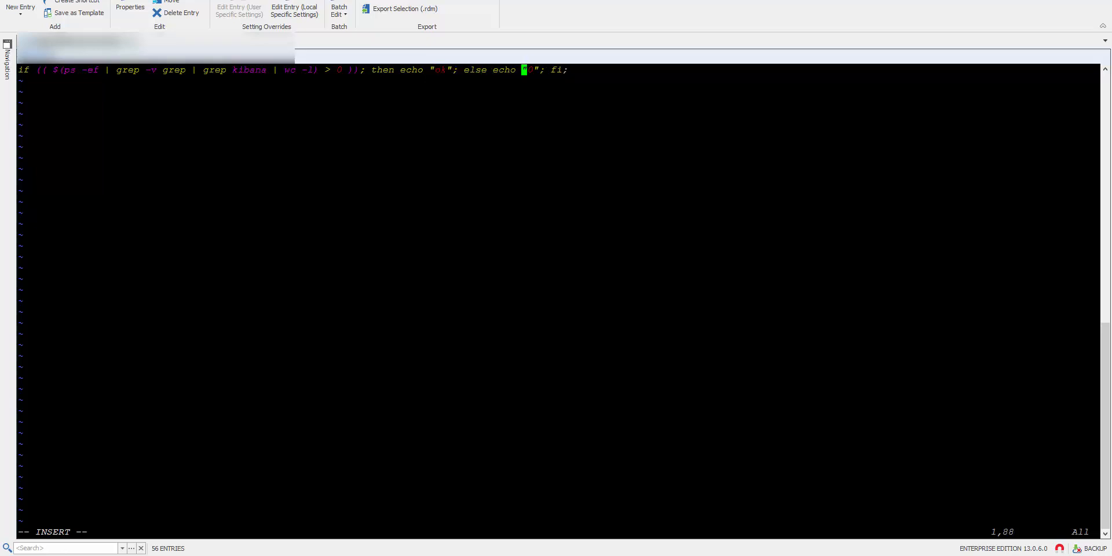
{"action": "type", "text": "not o"}
{"action": "type", "text": "./"}
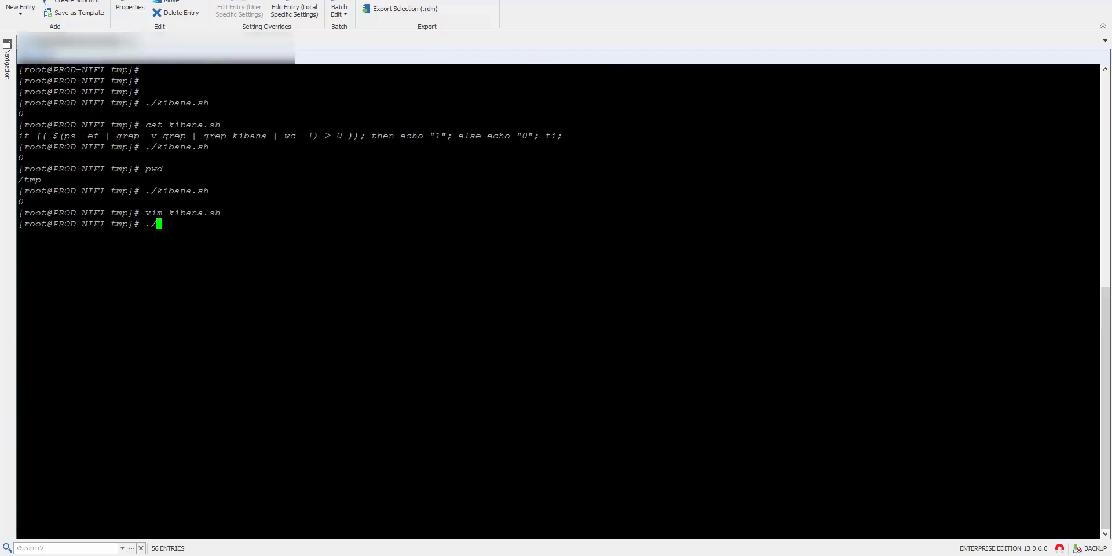
{"action": "type", "text": "kibana.sh"}
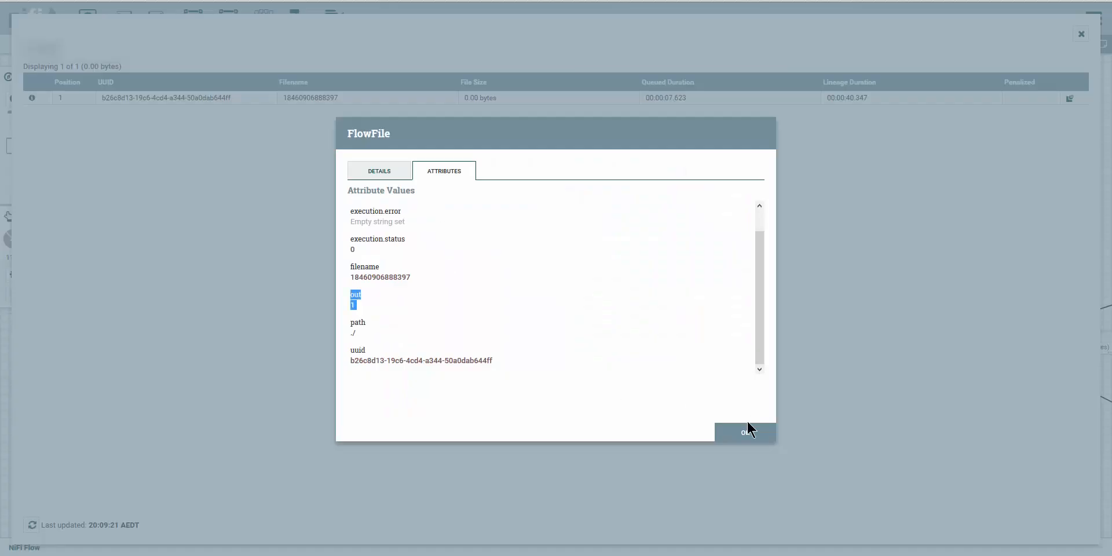
- Close the FlowFile details and empty the original queue, confirming the one FlowFile's removal
{"action": "left_click", "coordinate": [744, 432]}
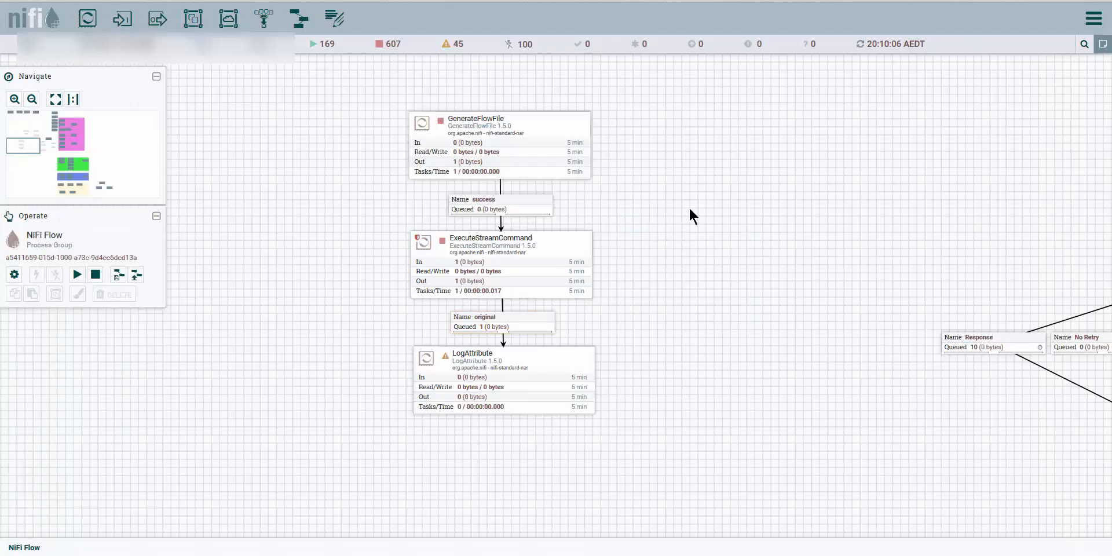
{"action": "mouse_move", "coordinate": [471, 293]}
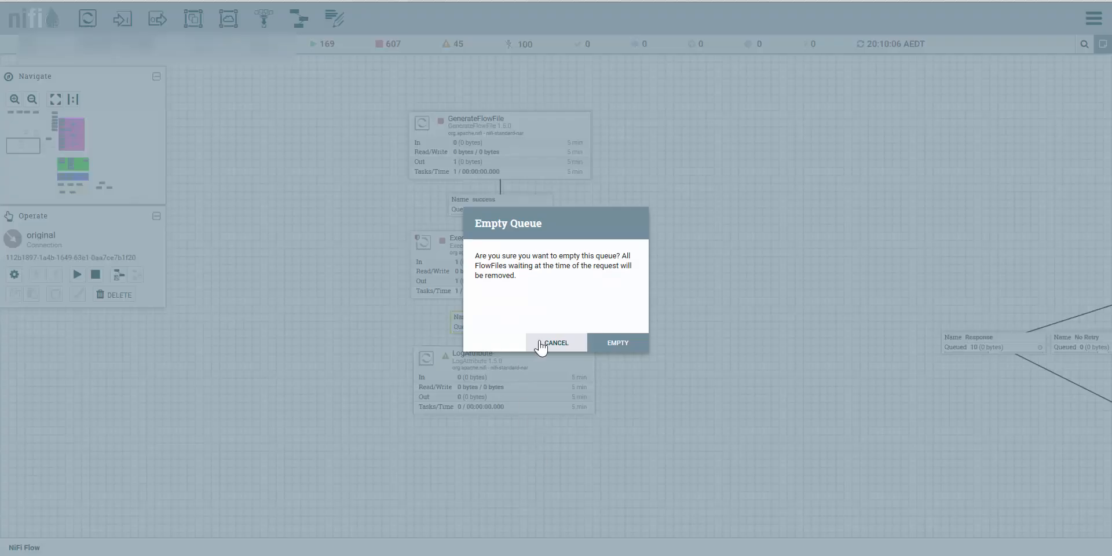
{"action": "left_click", "coordinate": [616, 342]}
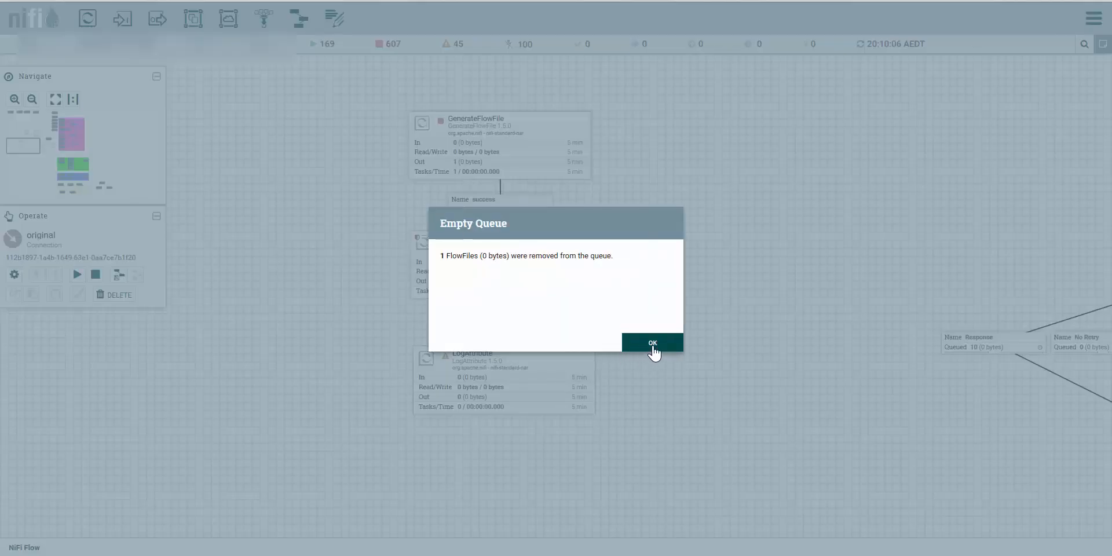
{"action": "left_click", "coordinate": [651, 343]}
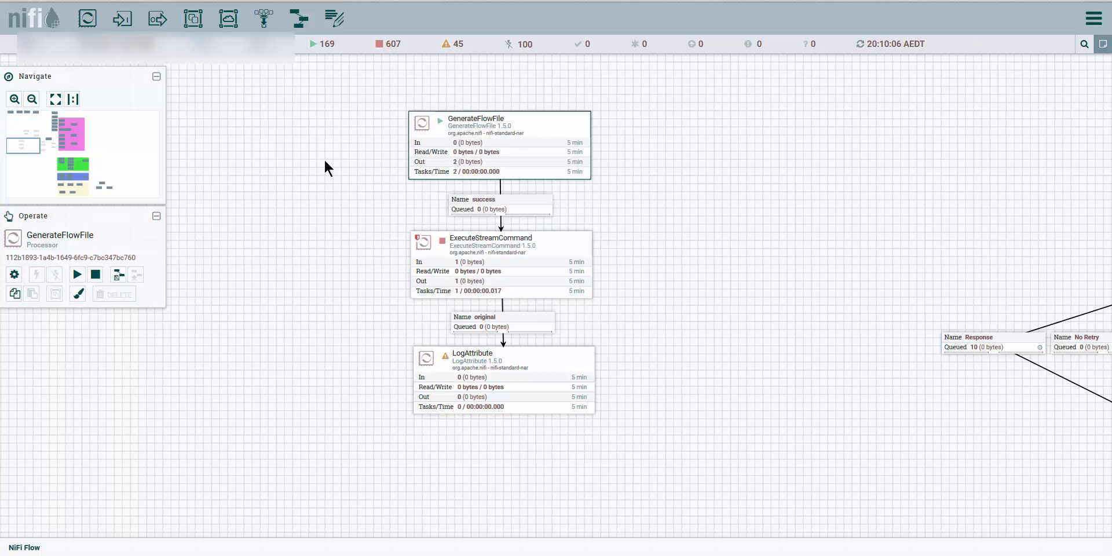
- Stop GenerateFlowFile and view the new queued FlowFile's attributes, highlighting out which now reads ok
{"action": "right_click", "coordinate": [491, 244]}
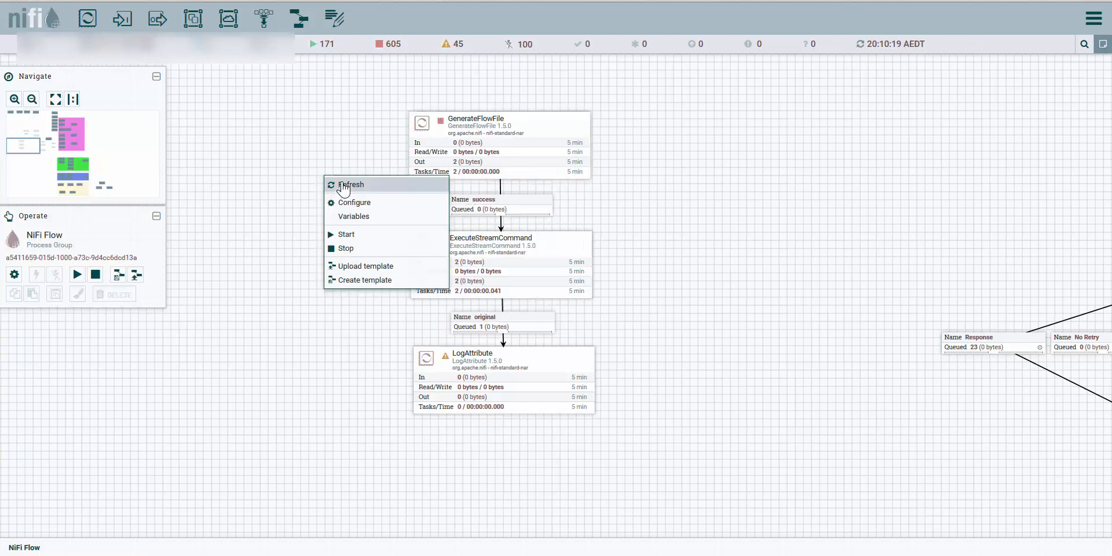
{"action": "right_click", "coordinate": [502, 321]}
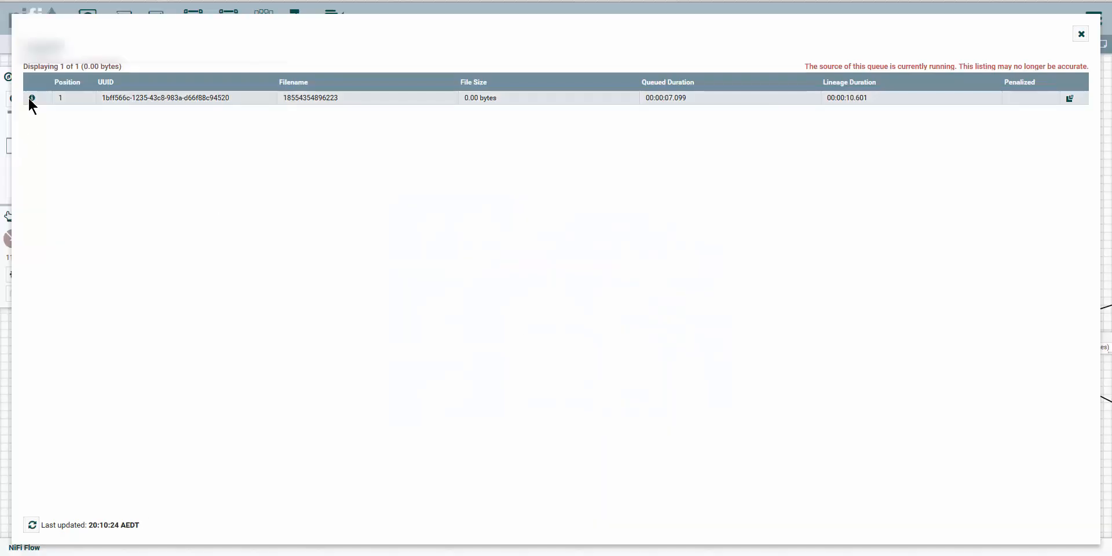
{"action": "left_click", "coordinate": [32, 97]}
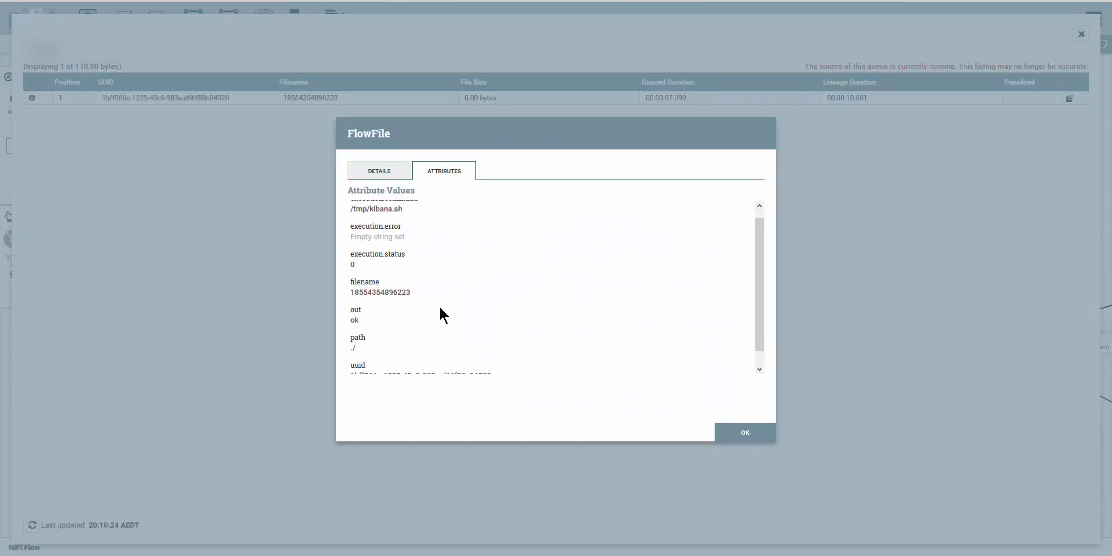
{"action": "double_click", "coordinate": [354, 298]}
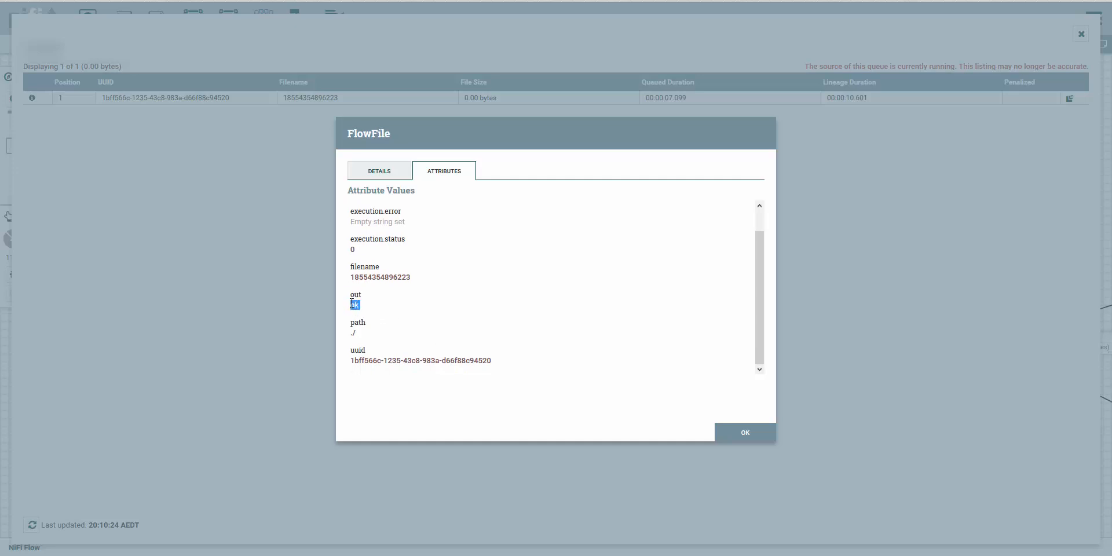
{"action": "left_click_drag", "start_coordinate": [354, 305], "coordinate": [347, 295]}
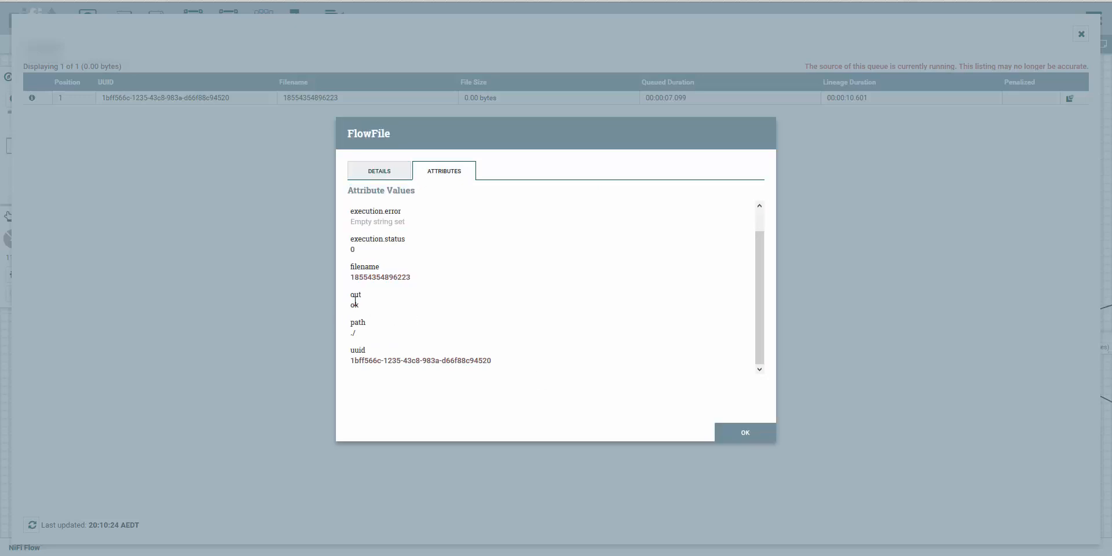
{"action": "mouse_move", "coordinate": [744, 432]}
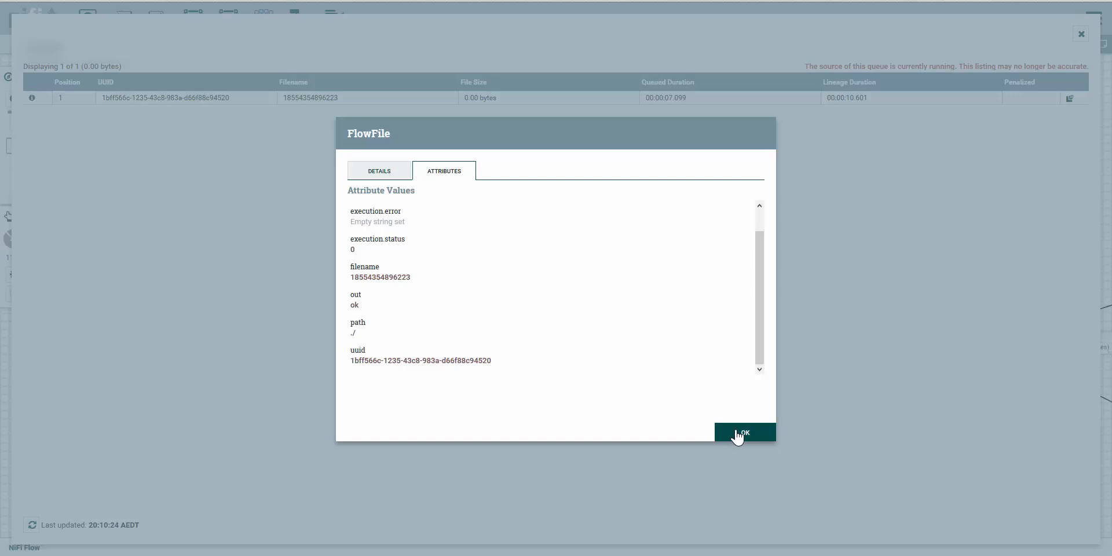
{"action": "left_click", "coordinate": [744, 432]}
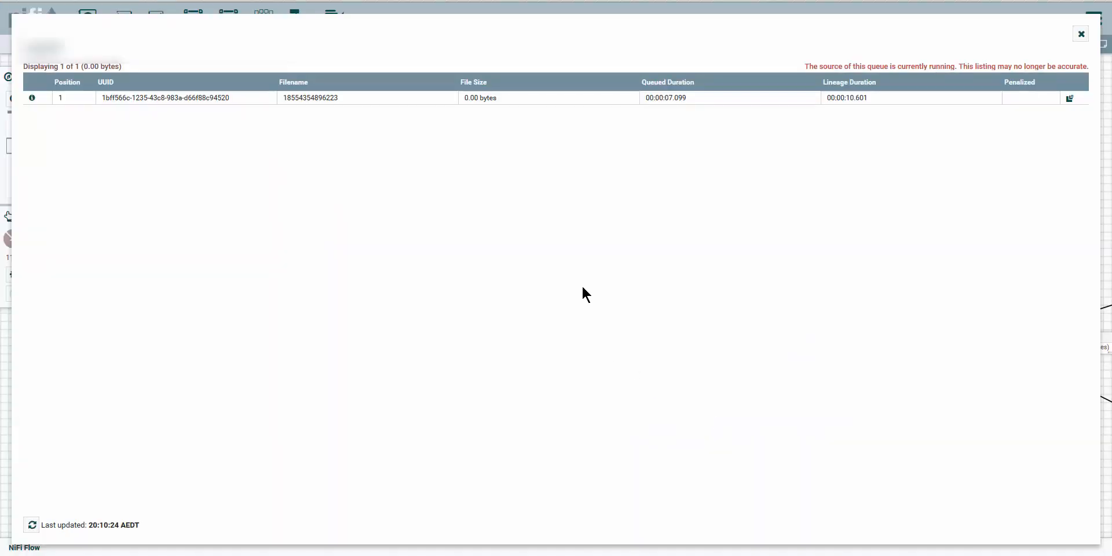
- Close the List Queue dialog to return to the flow canvas
{"action": "left_click", "coordinate": [1080, 33]}
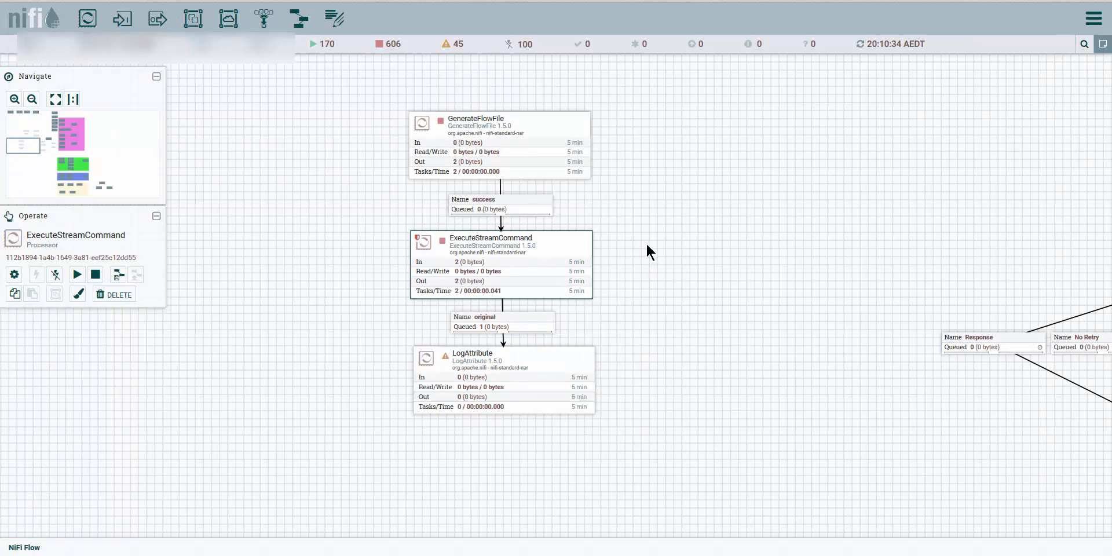
{"action": "mouse_move", "coordinate": [334, 433]}
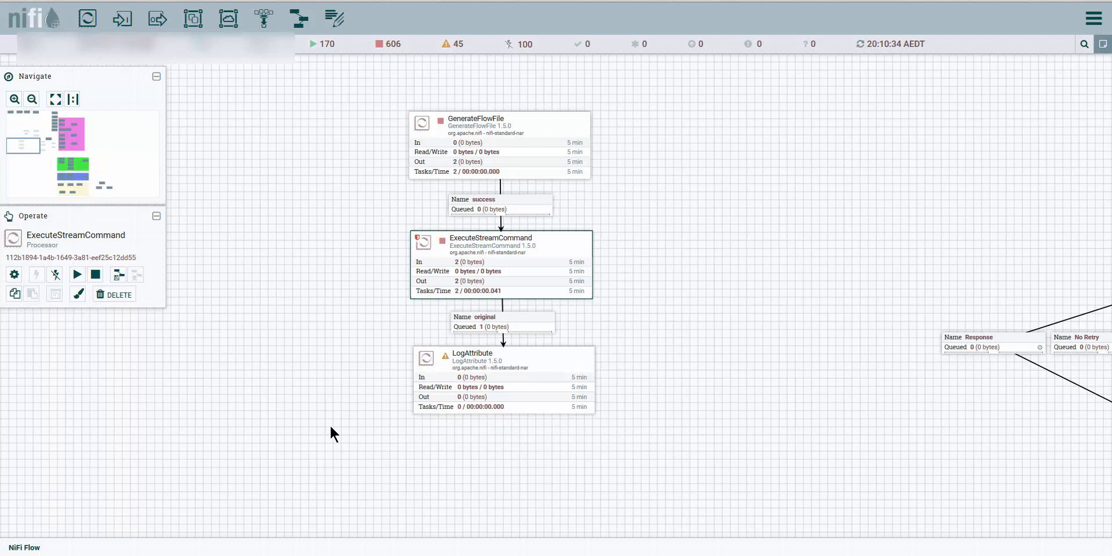
{"action": "mouse_move", "coordinate": [270, 508]}
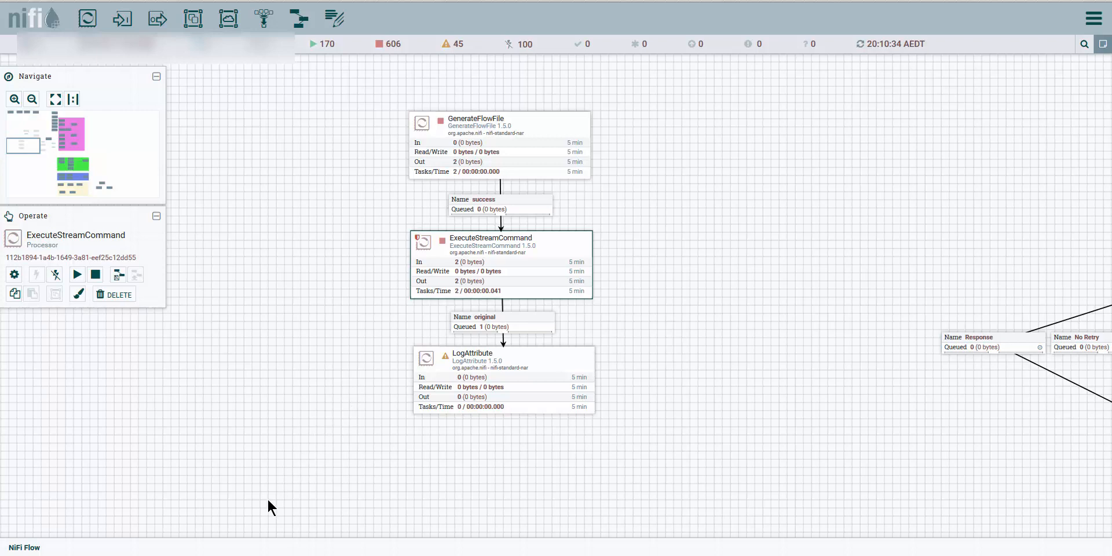